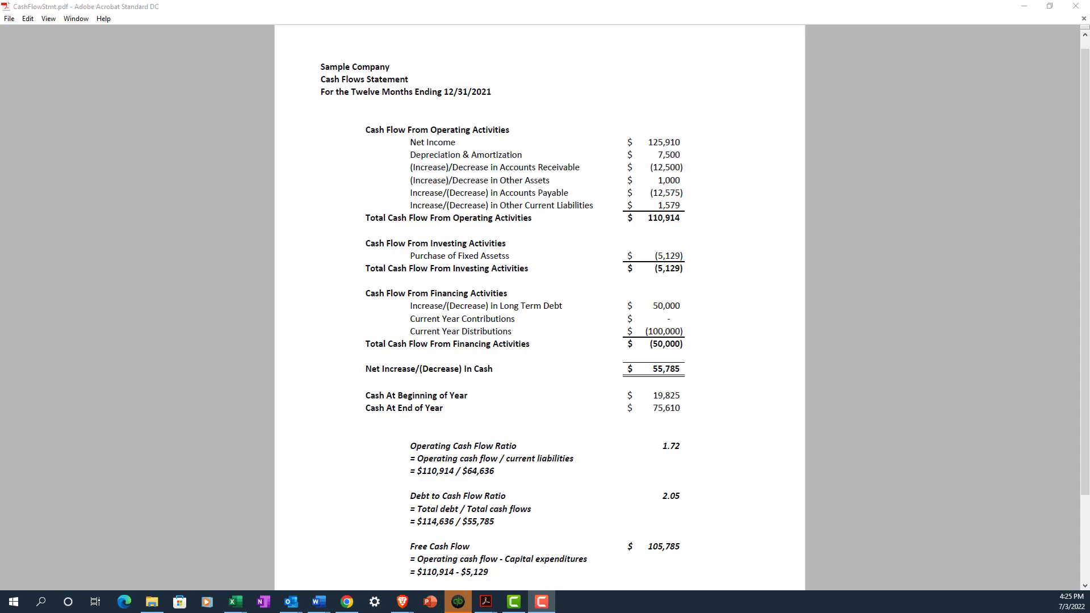
mouse_move(567, 436)
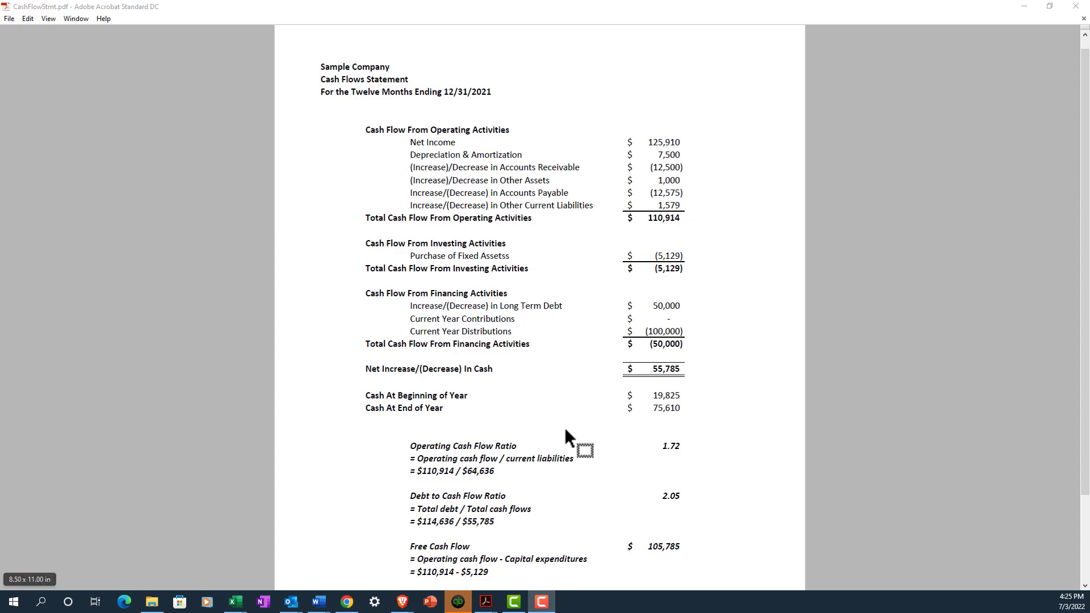
click(663, 369)
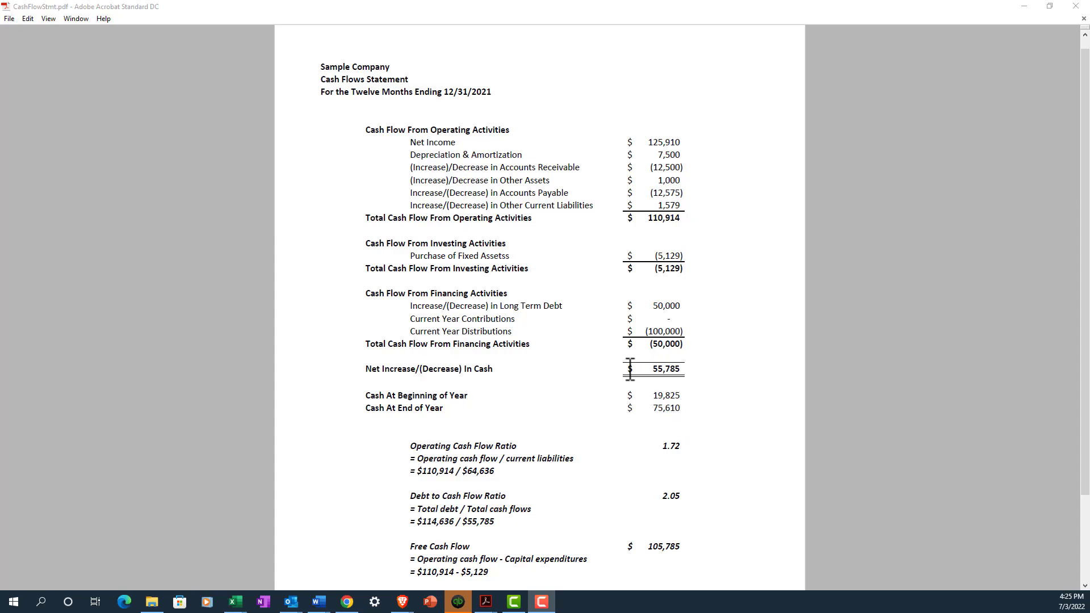
mouse_move(669, 390)
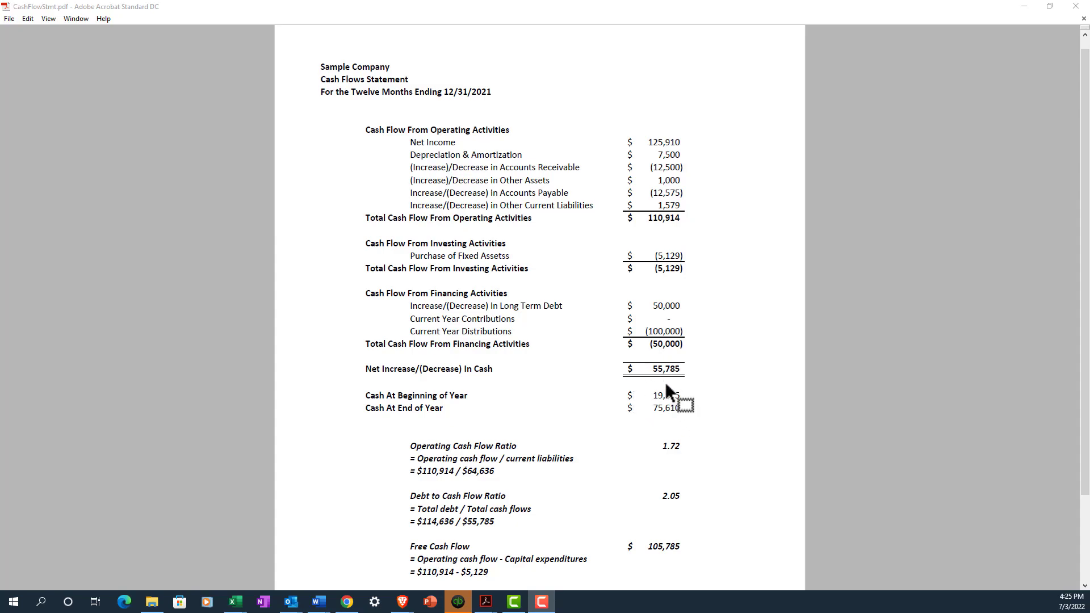
mouse_move(659, 380)
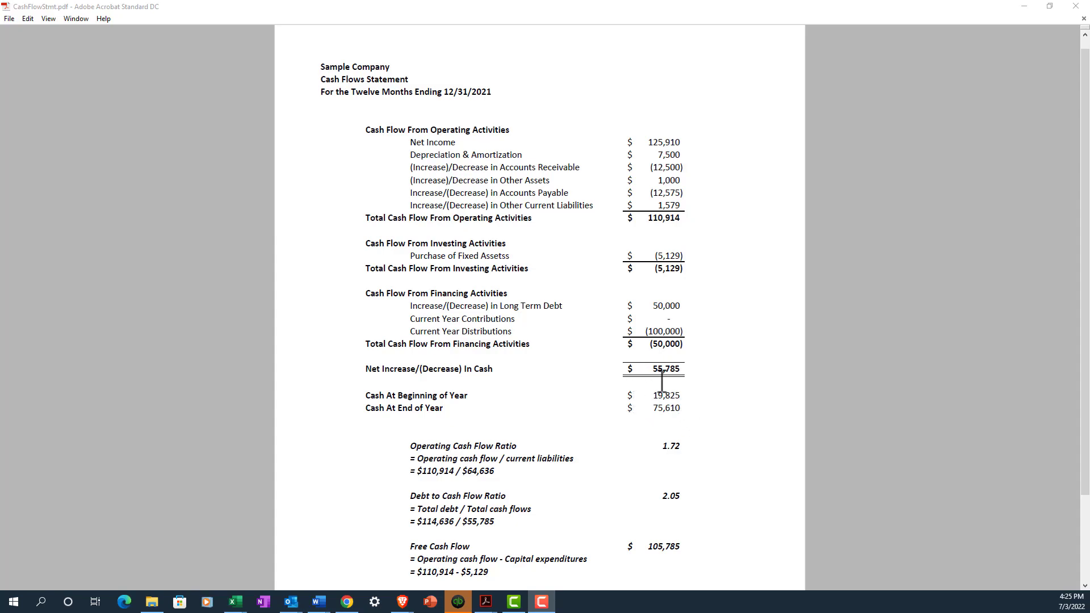
mouse_move(641, 377)
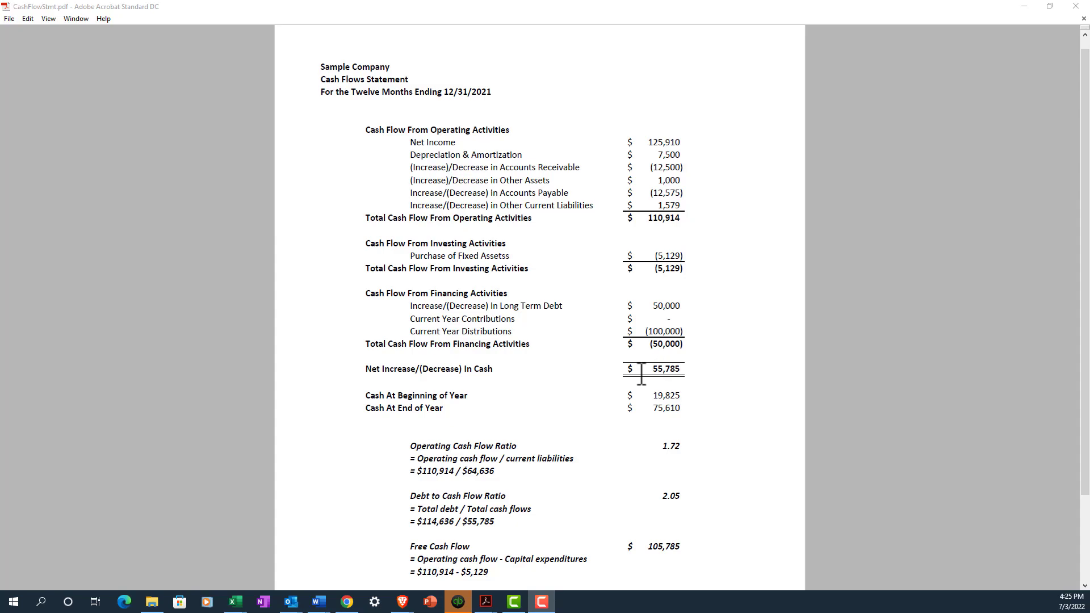
mouse_move(673, 372)
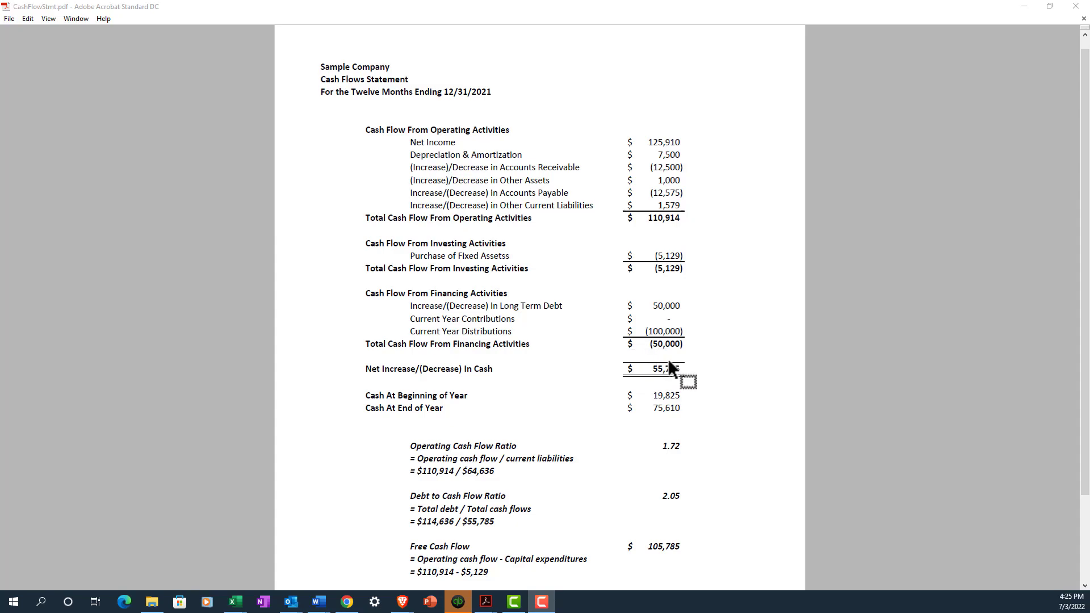
mouse_move(382, 393)
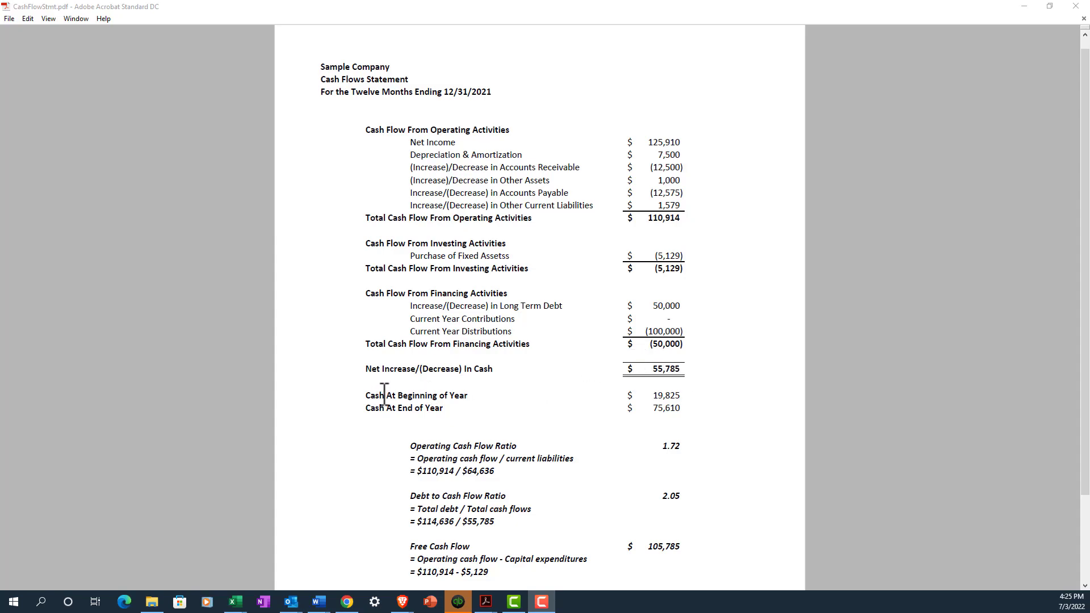
mouse_move(615, 428)
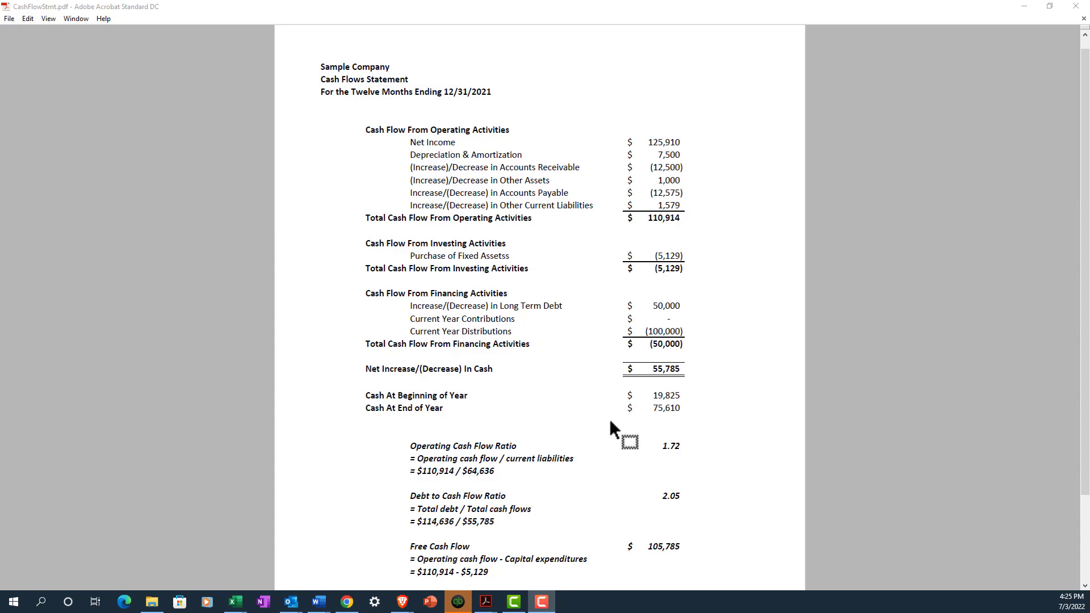
mouse_move(661, 369)
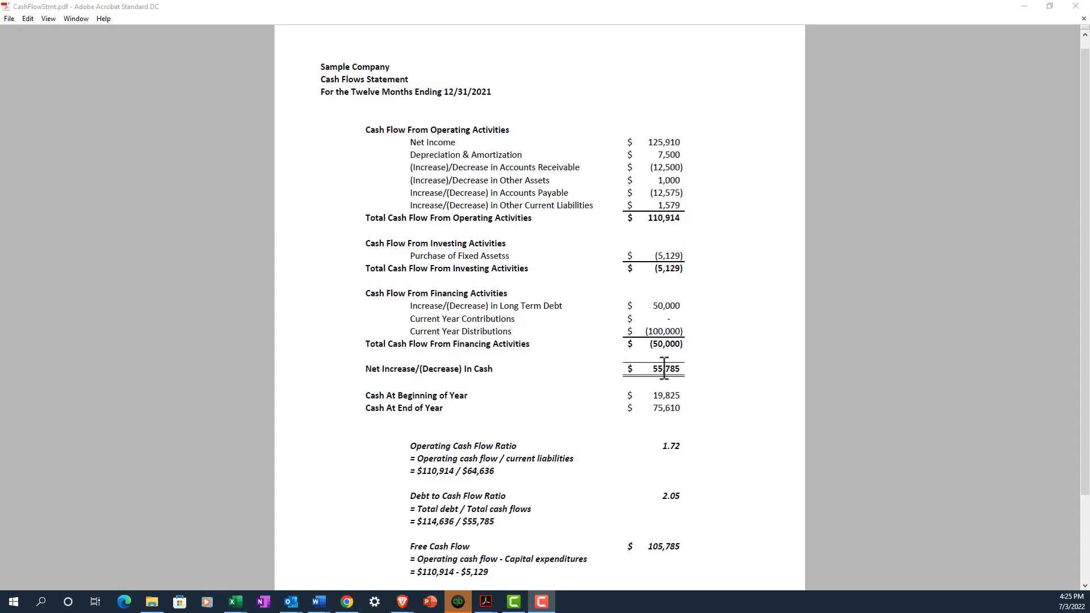
mouse_move(658, 229)
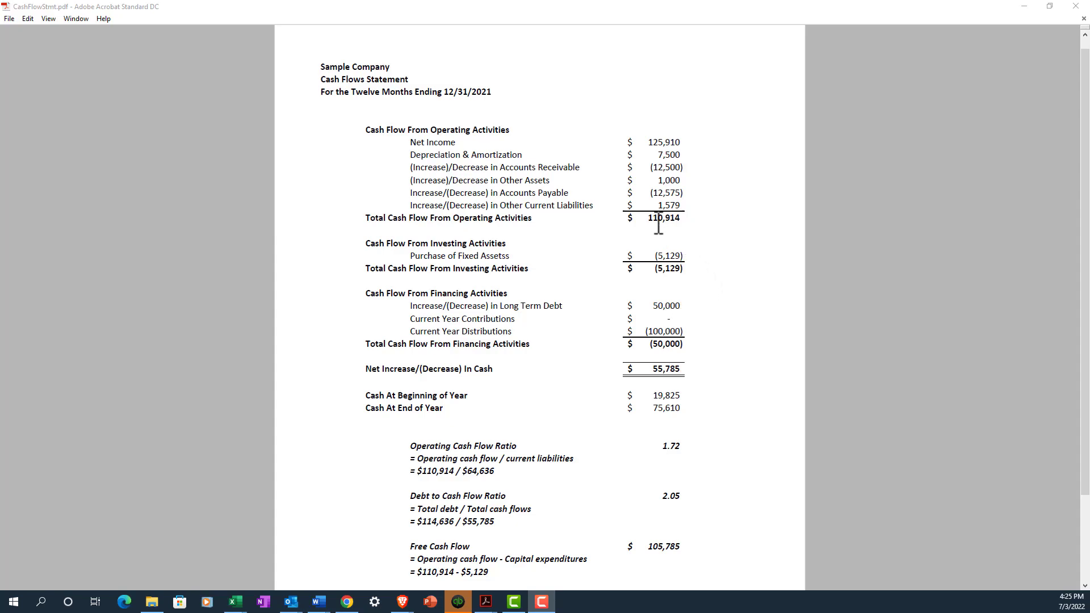
mouse_move(655, 261)
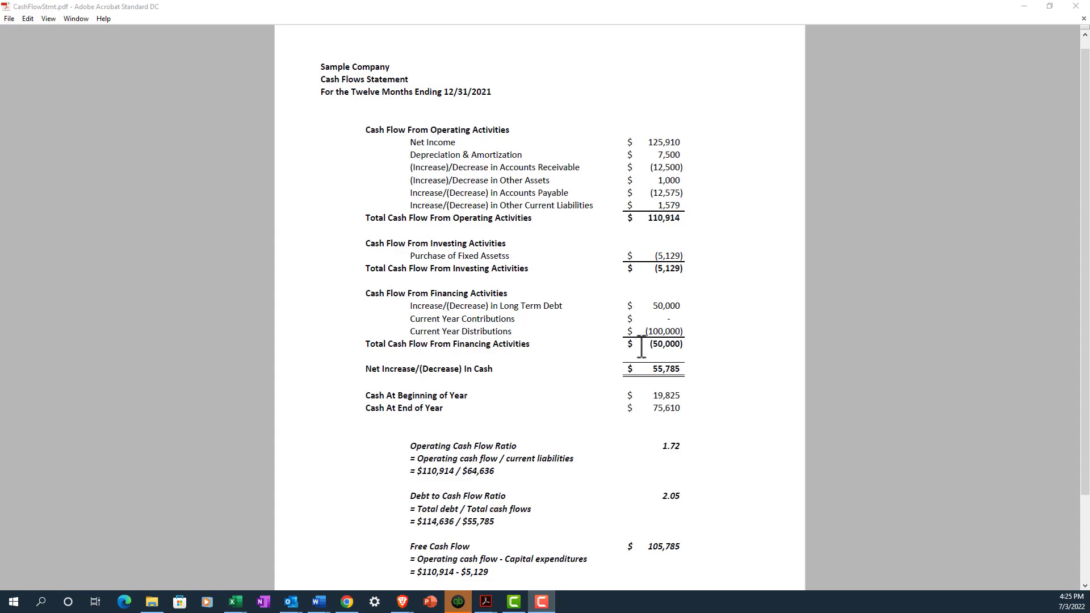
mouse_move(529, 422)
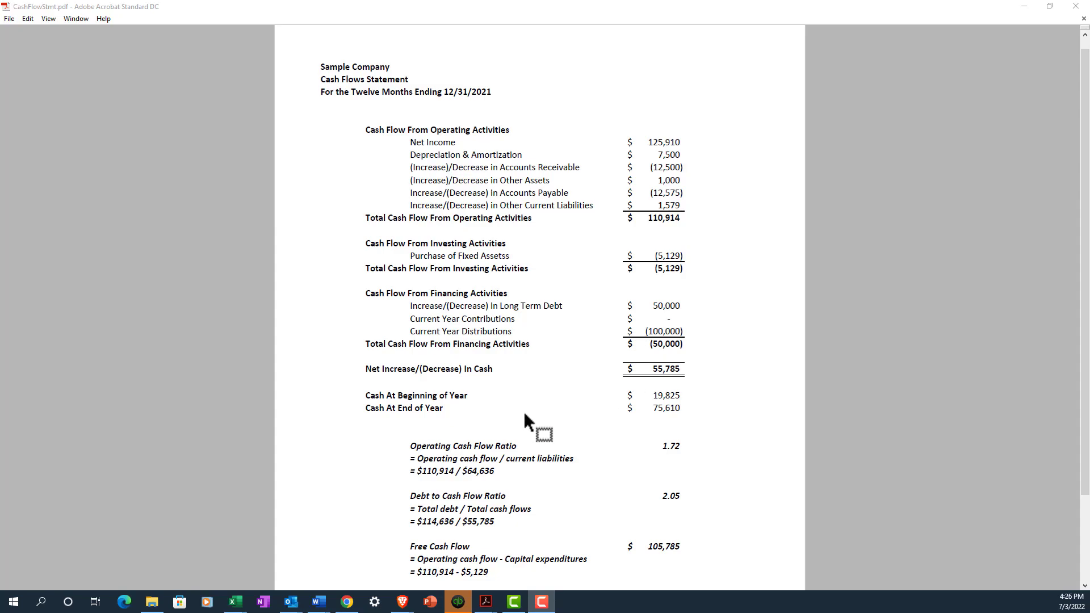
mouse_move(651, 396)
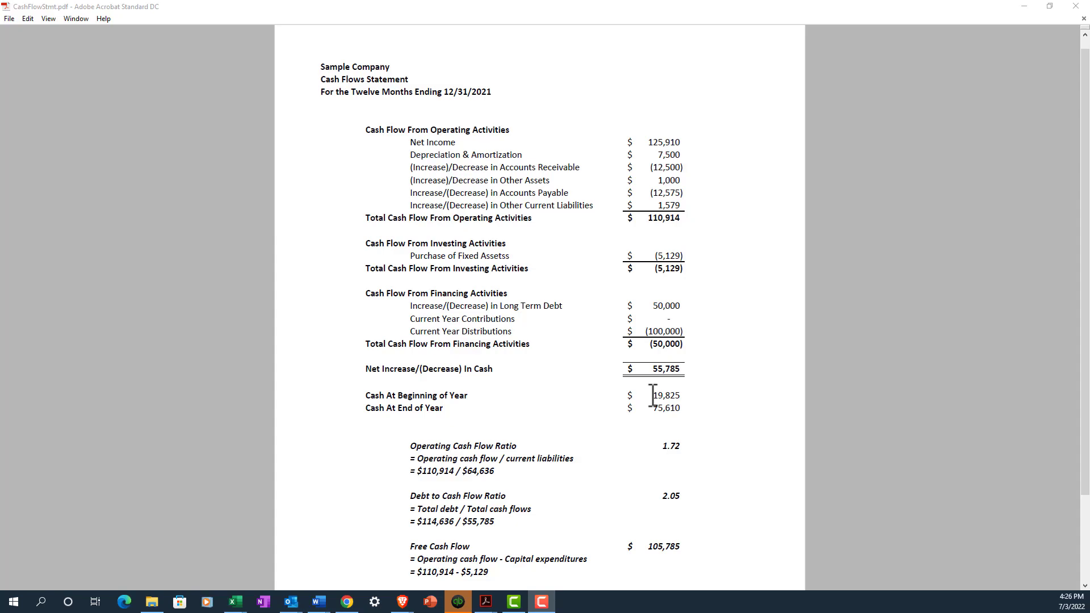
mouse_move(507, 425)
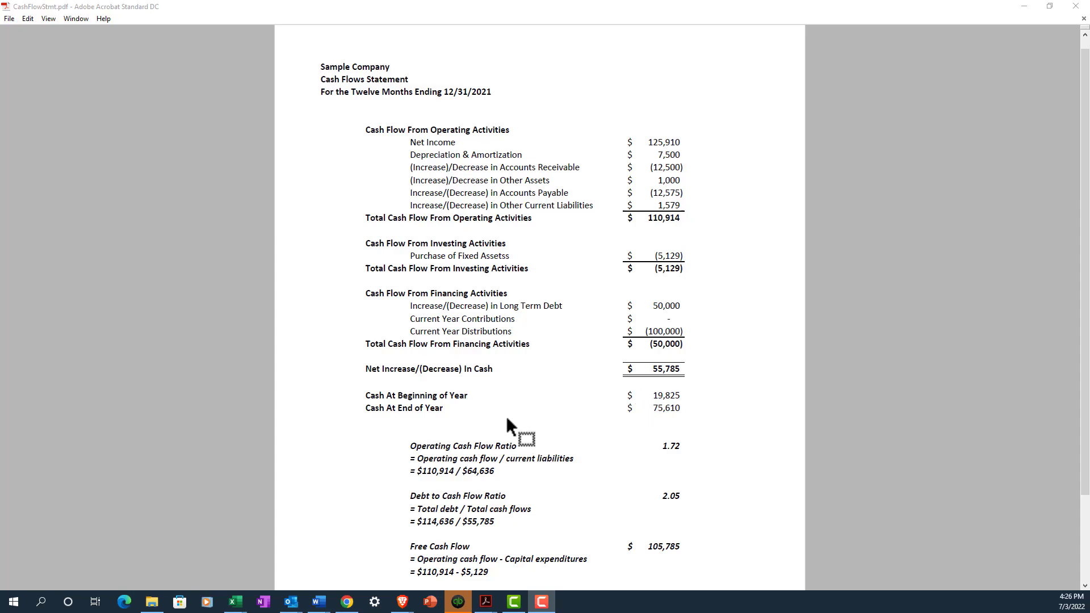
mouse_move(669, 402)
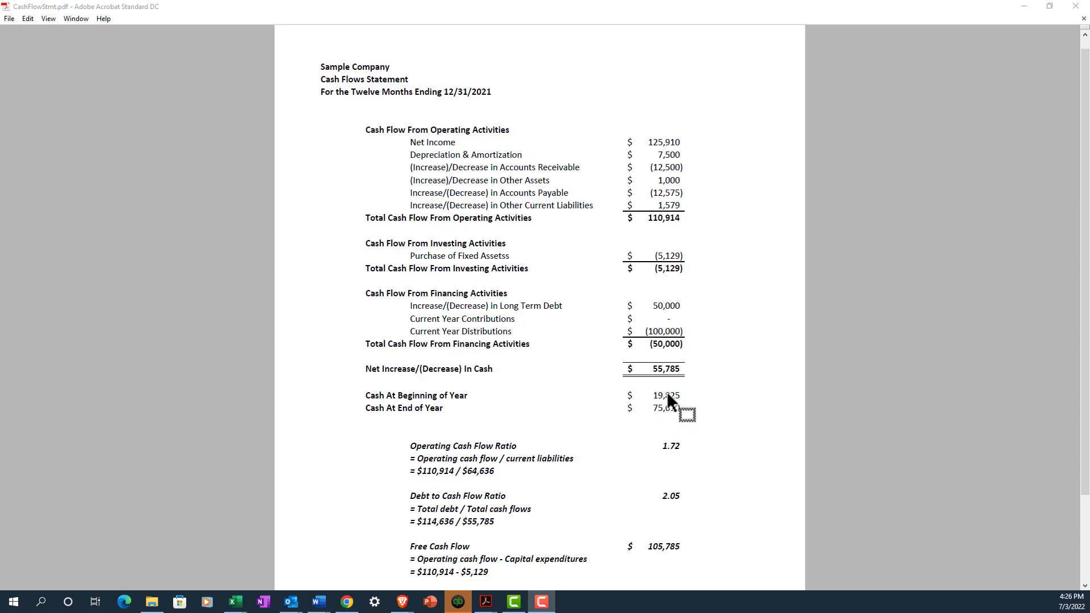
mouse_move(706, 410)
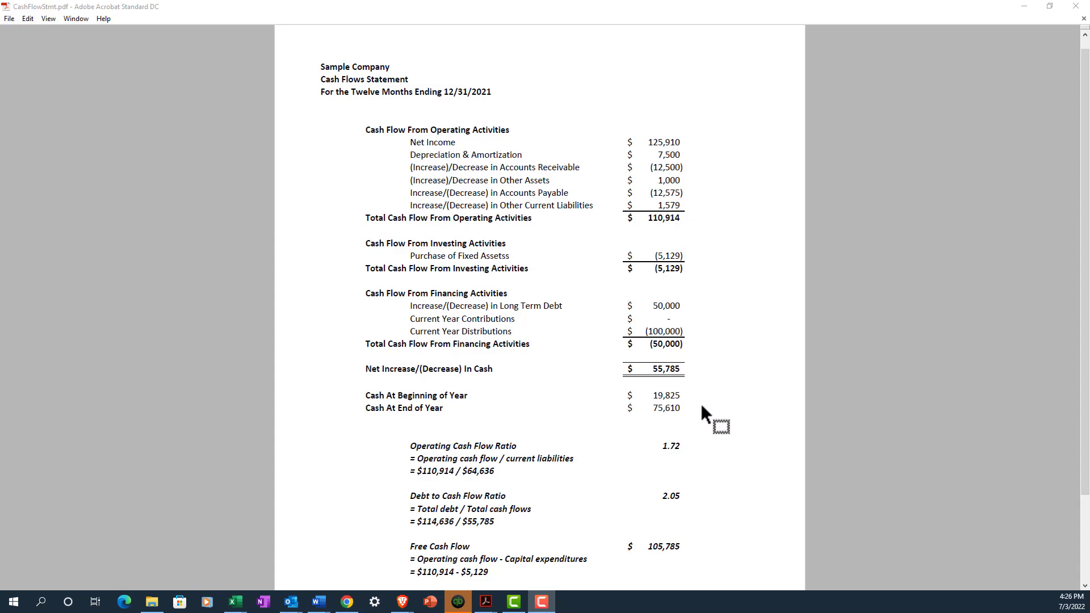
mouse_move(695, 375)
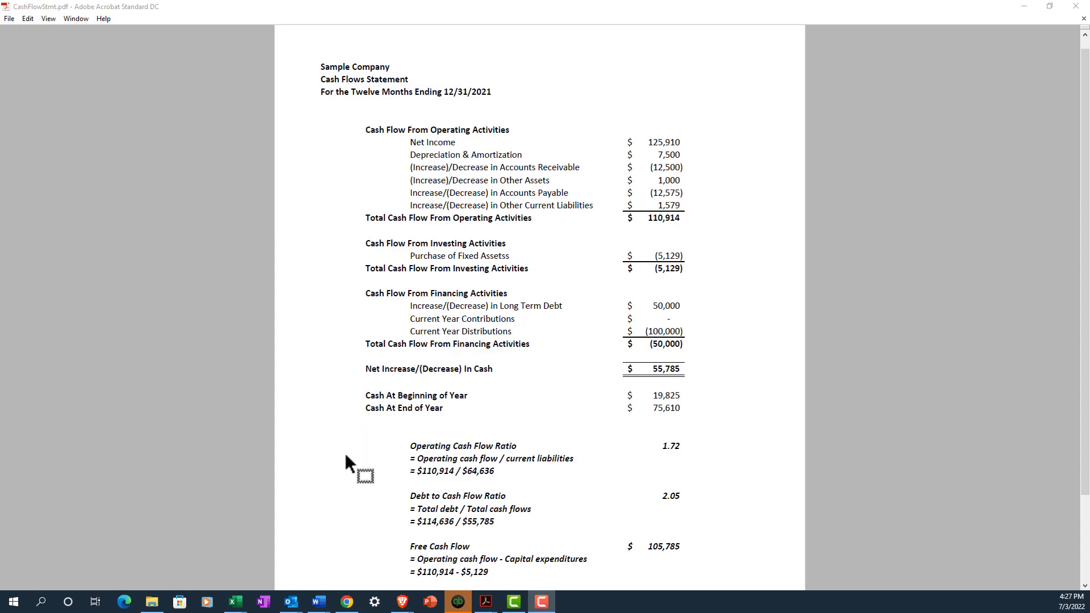
mouse_move(354, 448)
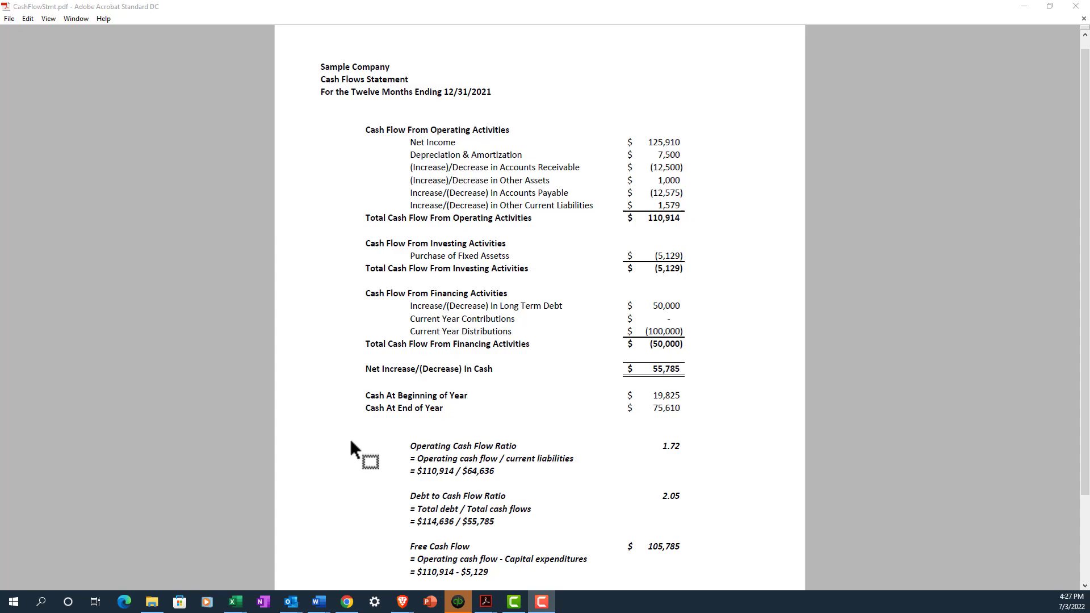
mouse_move(362, 459)
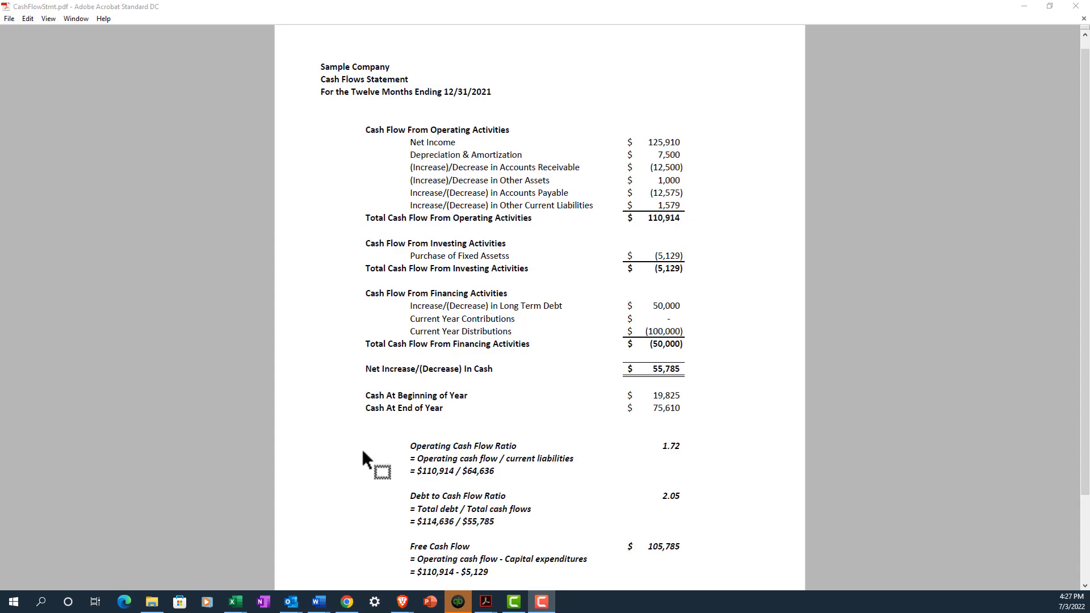